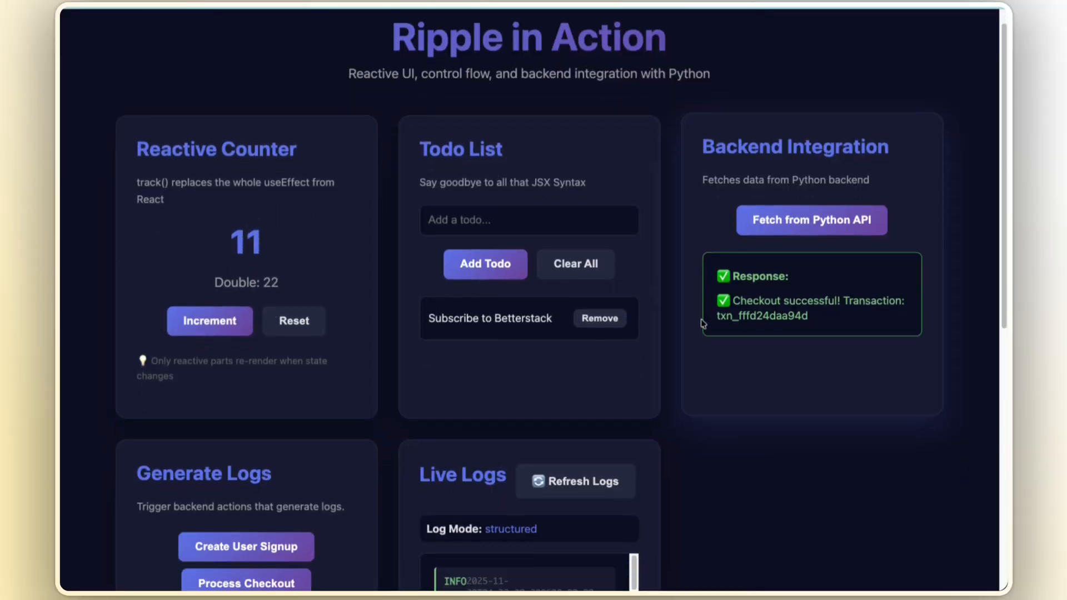
Scroll through main.py's middleware down to the health, message and logs endpoints
{"action": "scroll", "scroll_direction": "down", "scroll_amount": 3}
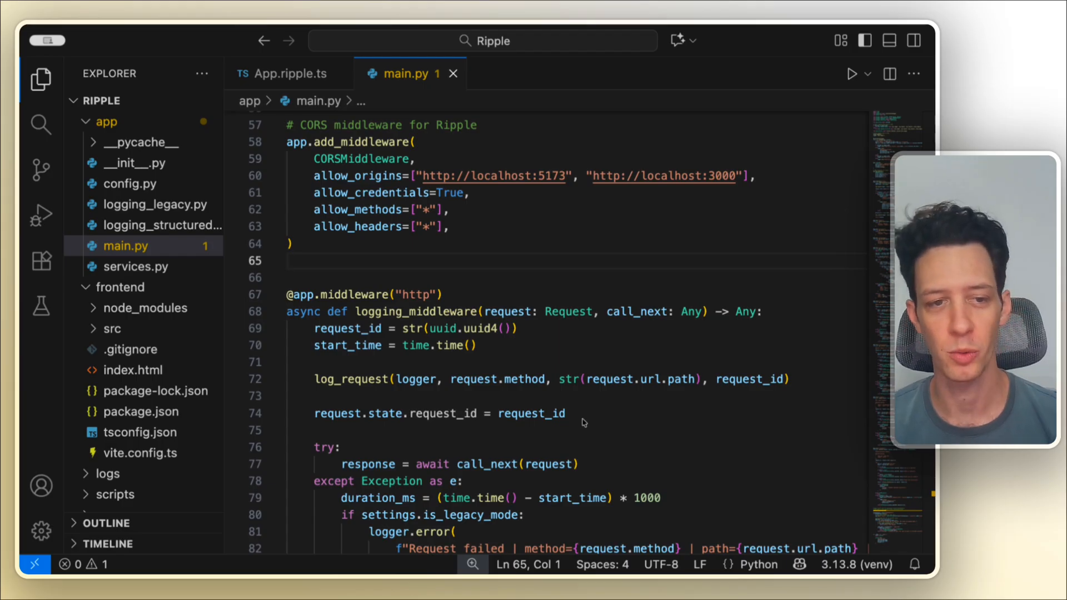
{"action": "scroll", "scroll_direction": "down", "scroll_amount": 3}
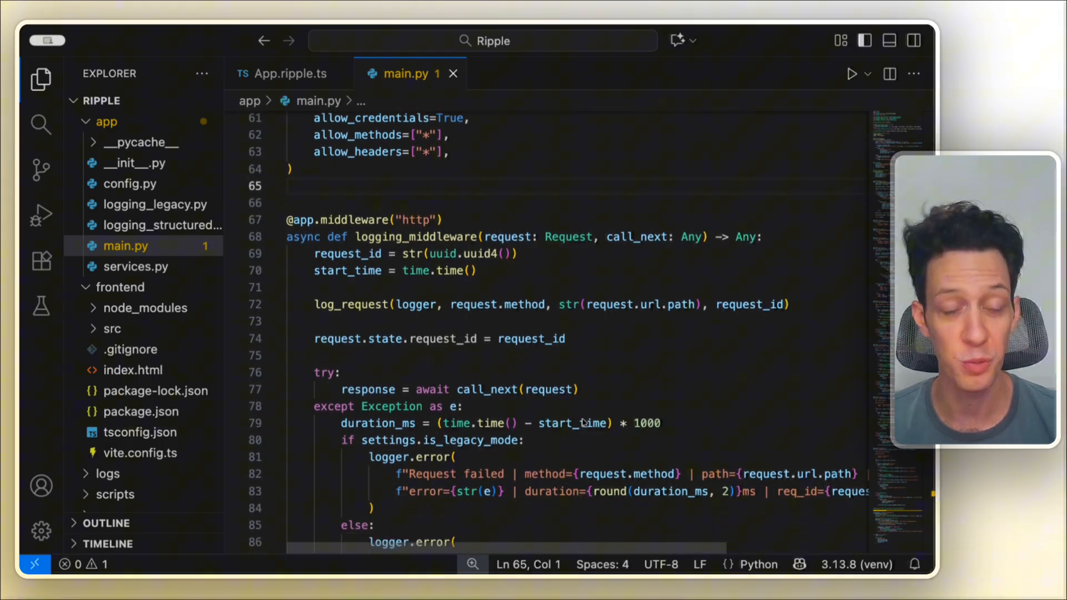
{"action": "scroll", "scroll_direction": "down", "scroll_amount": 3}
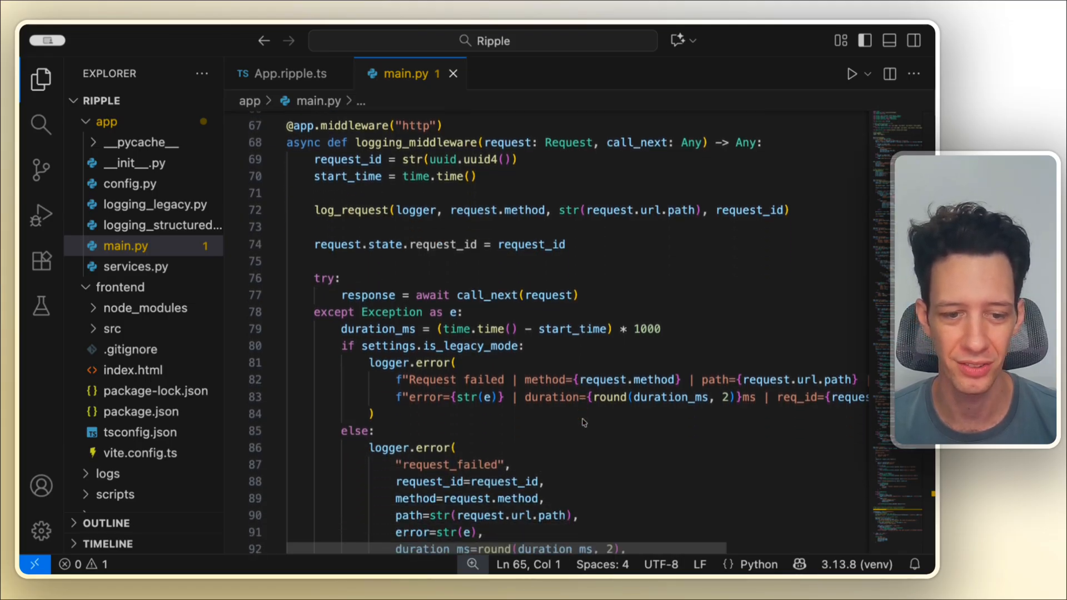
{"action": "scroll", "scroll_direction": "down", "scroll_amount": 3}
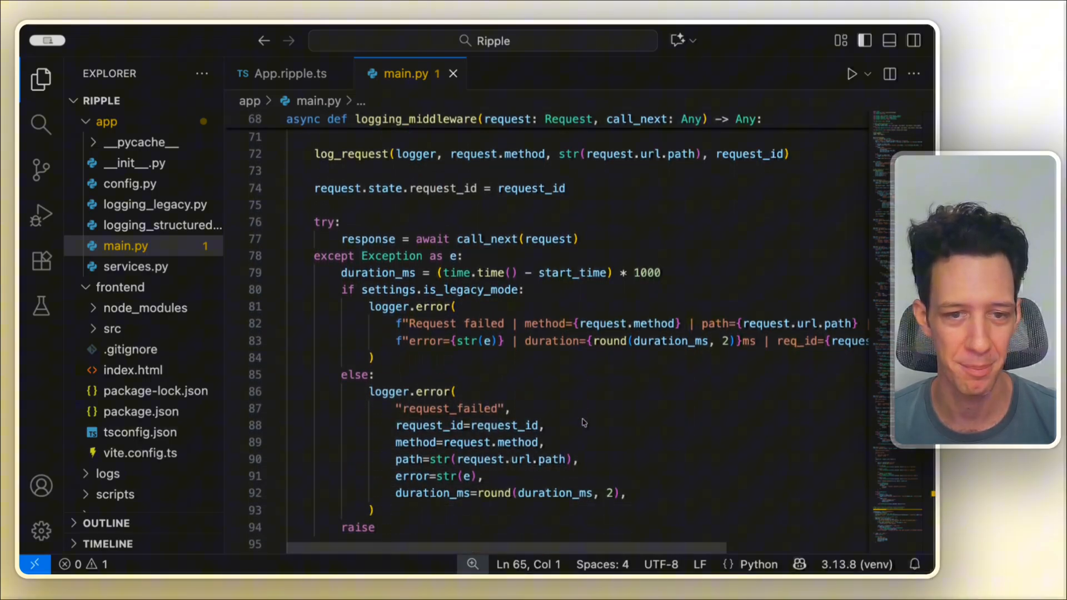
{"action": "scroll", "scroll_direction": "down", "scroll_amount": 3}
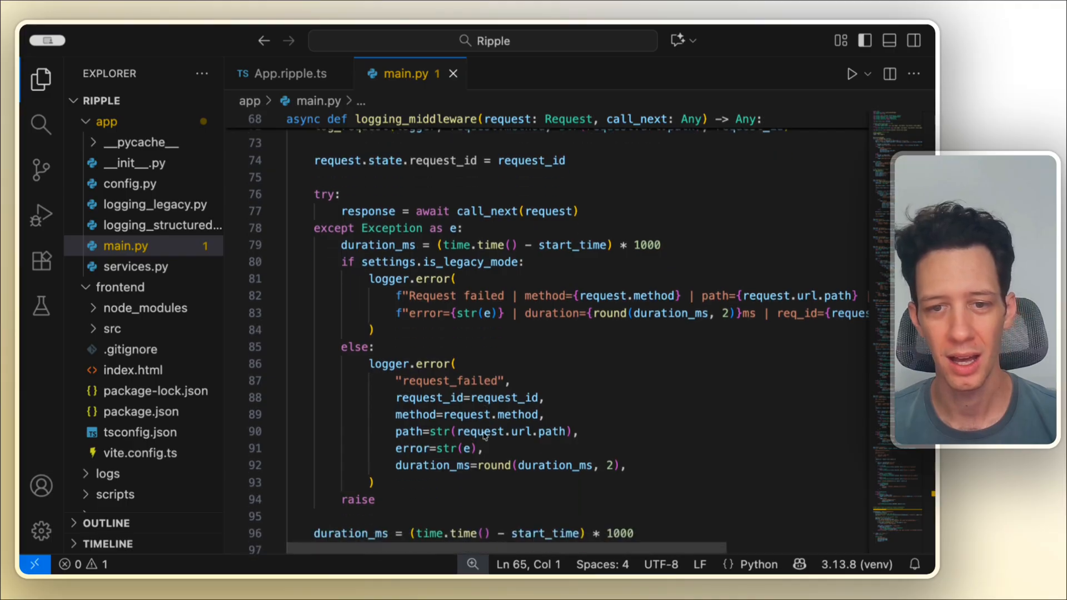
{"action": "scroll", "scroll_direction": "down", "scroll_amount": 3}
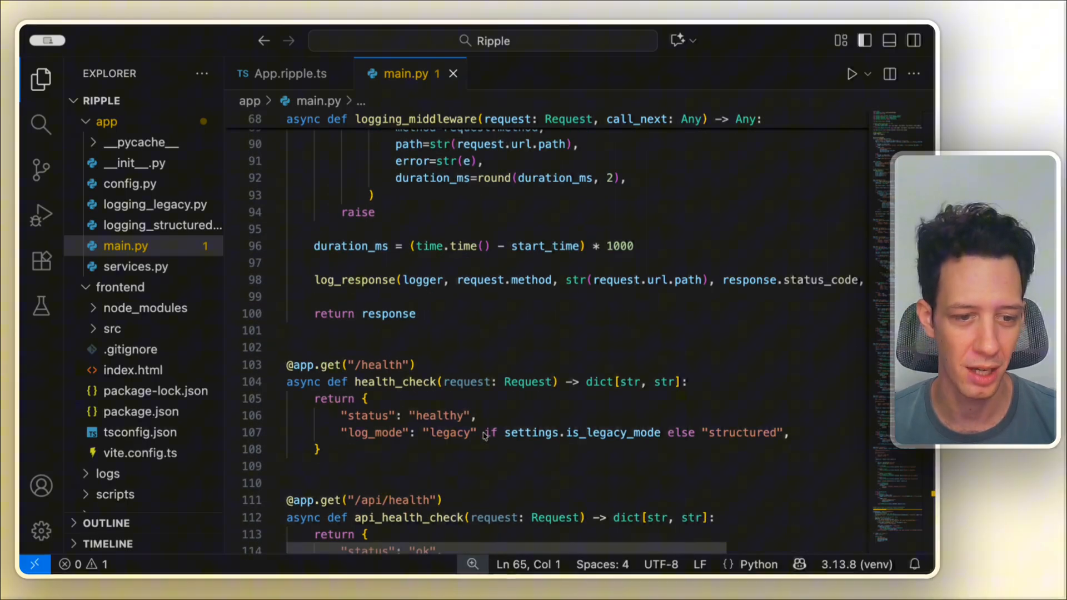
{"action": "scroll", "scroll_direction": "down", "scroll_amount": 3}
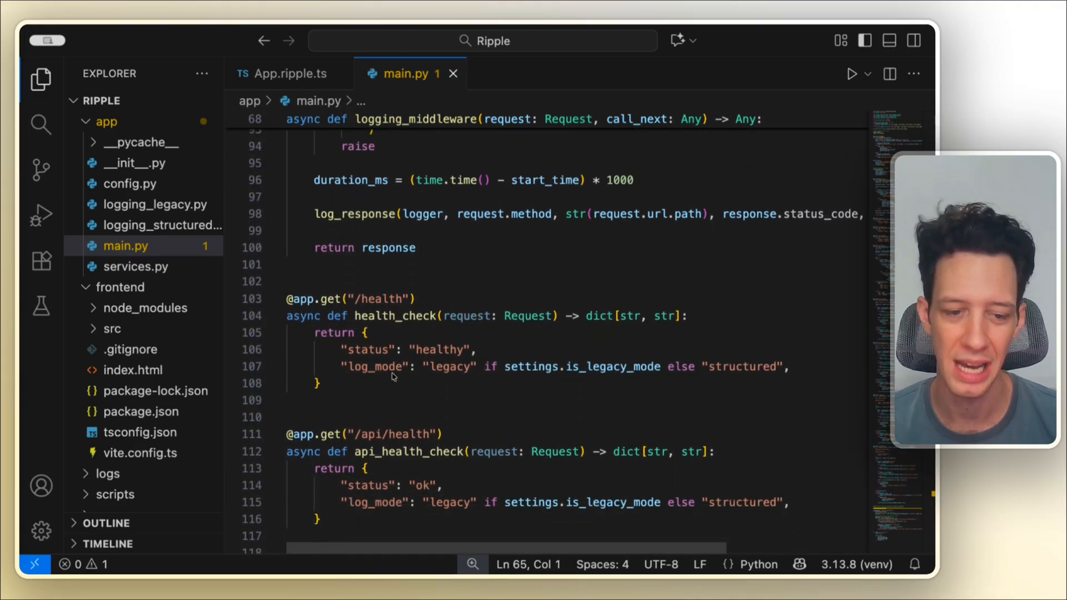
{"action": "scroll", "scroll_direction": "down", "scroll_amount": 3}
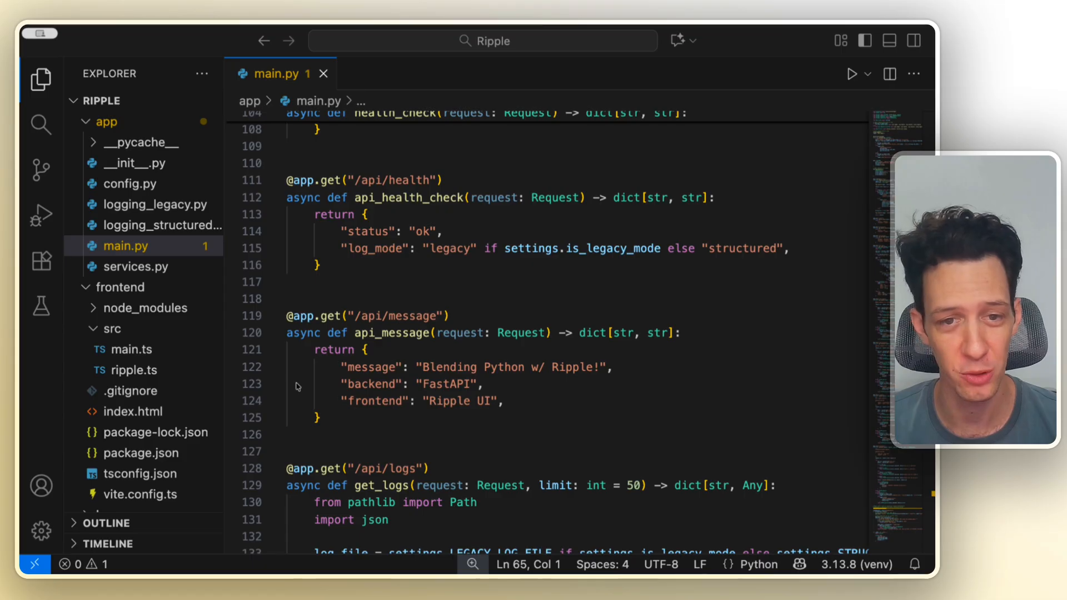
Add a new file named App.ripple.ts under frontend/src, collapsing the backend app folder
{"action": "left_click", "coordinate": [120, 287]}
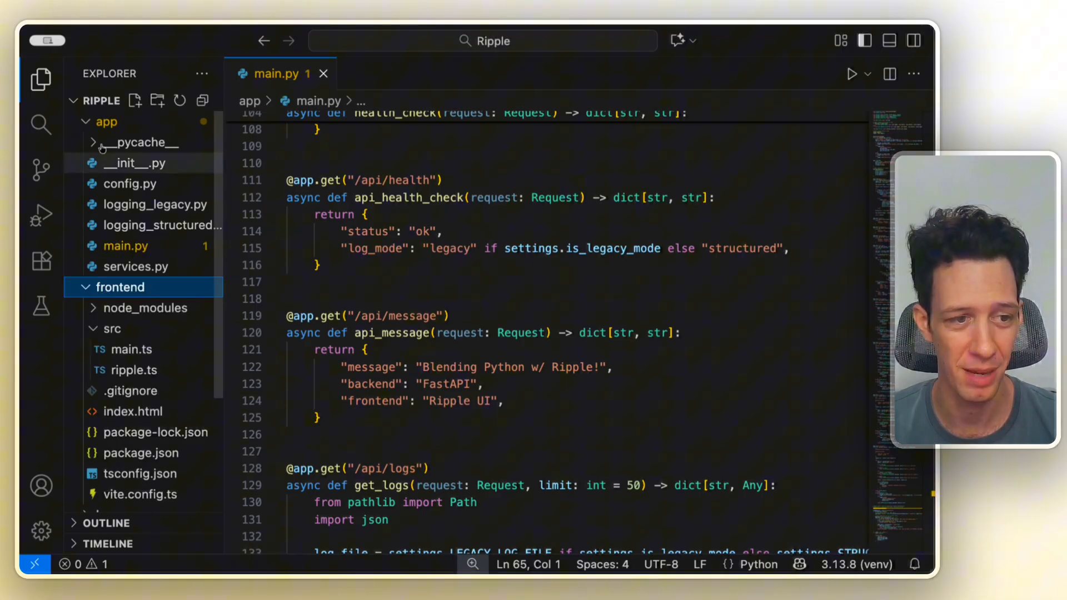
{"action": "left_click", "coordinate": [106, 121]}
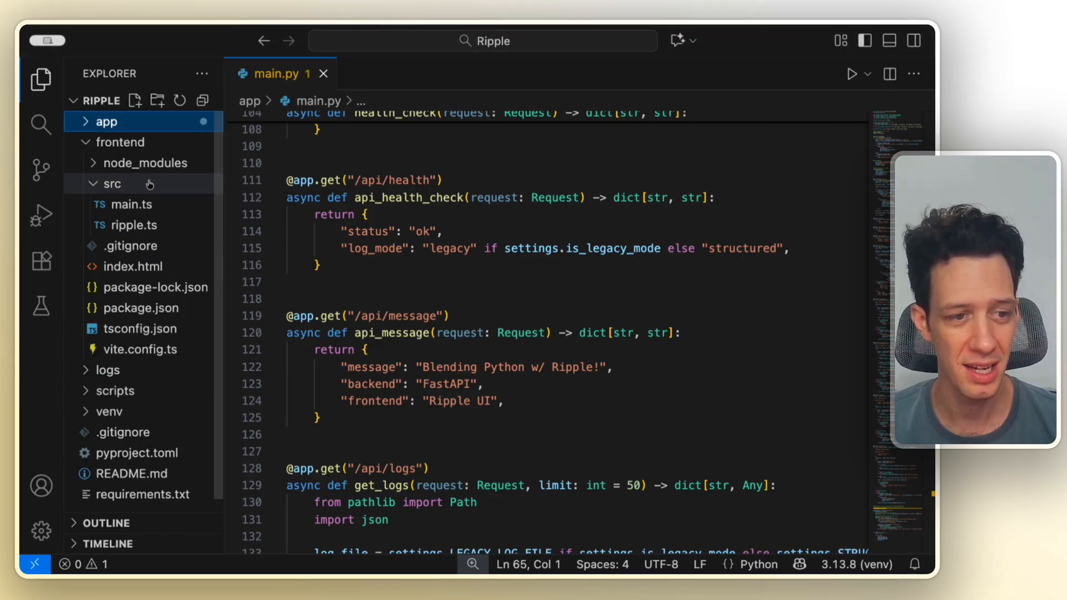
{"action": "left_click", "coordinate": [136, 100]}
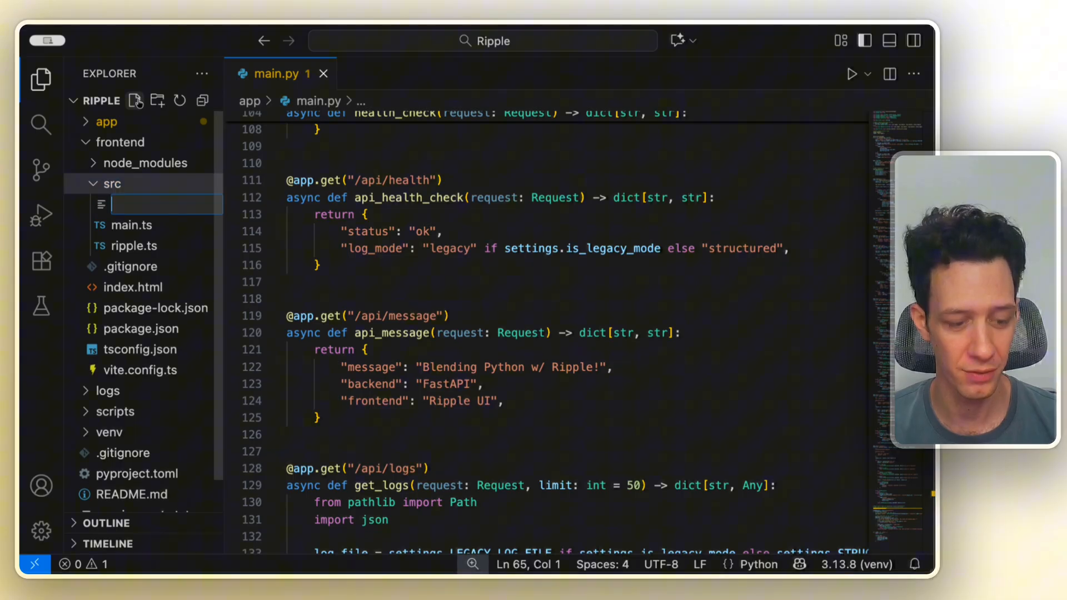
{"action": "type", "text": "App.ripp"}
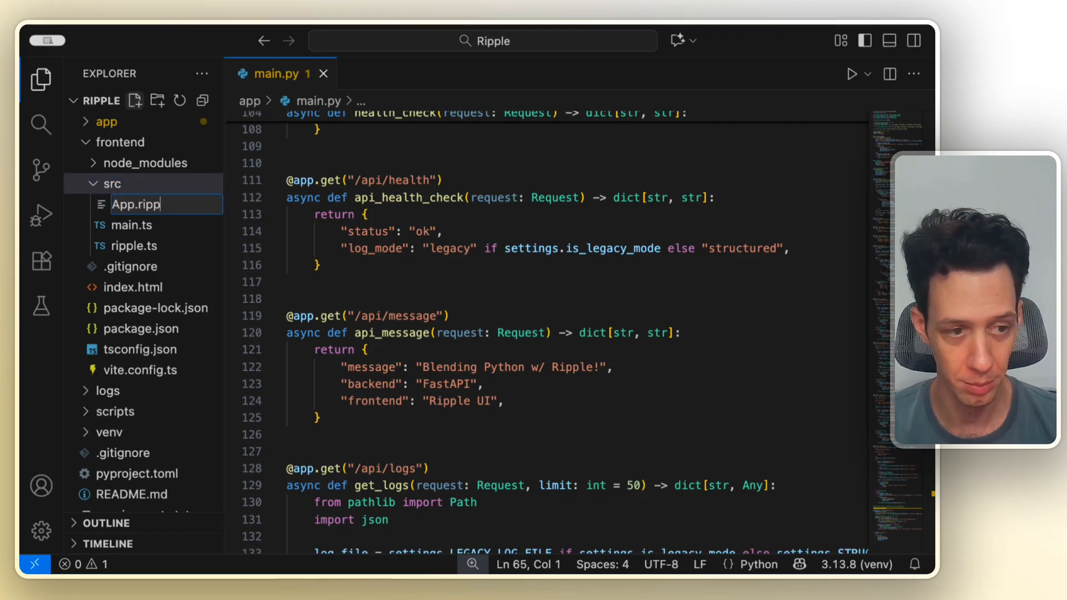
{"action": "key", "text": "Enter"}
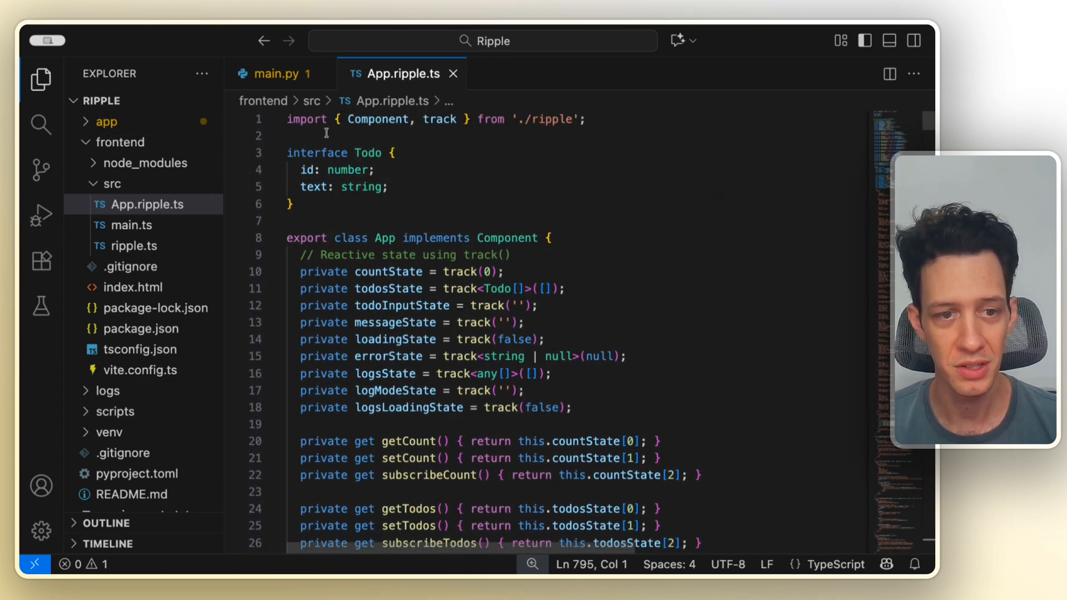
{"action": "mouse_move", "coordinate": [438, 119]}
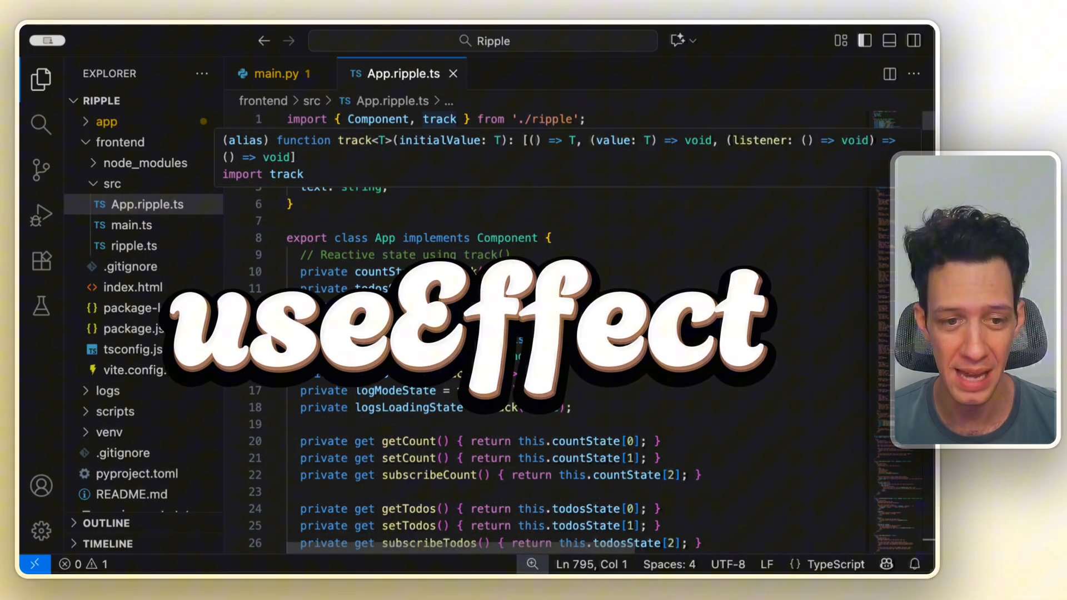
Read through App.ripple.ts's tracked state, getters and render method with embedded styles
{"action": "scroll", "scroll_direction": "down", "scroll_amount": 3}
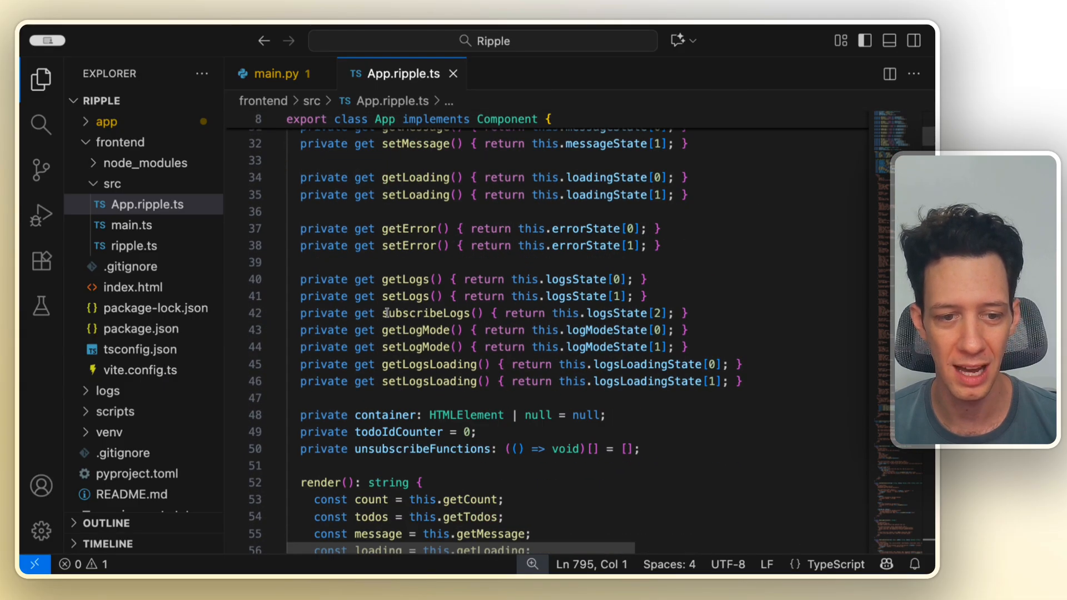
{"action": "scroll", "scroll_direction": "down", "scroll_amount": 3}
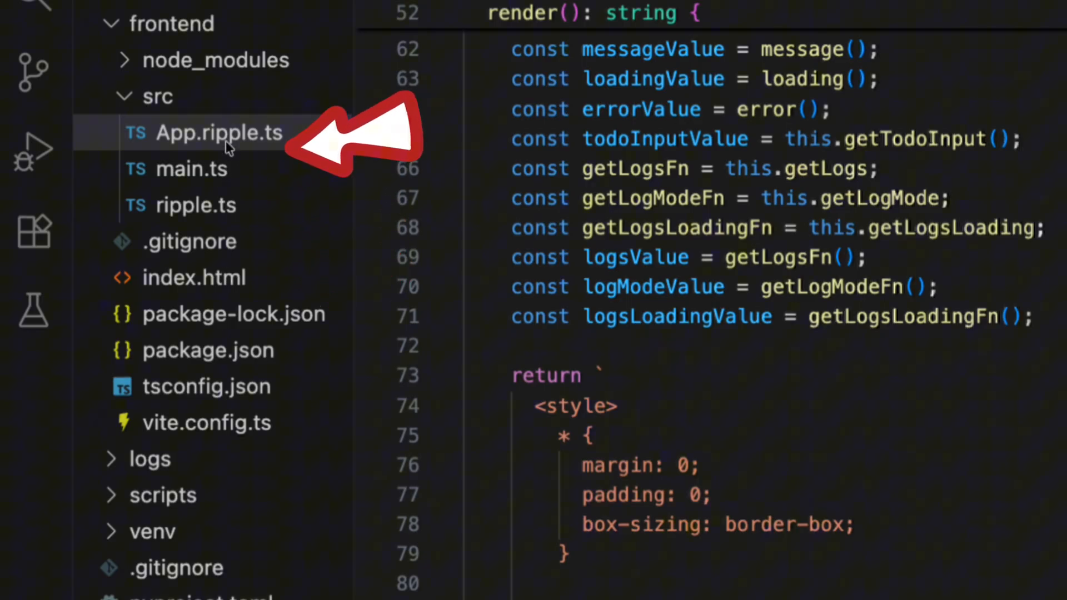
{"action": "mouse_move", "coordinate": [755, 469]}
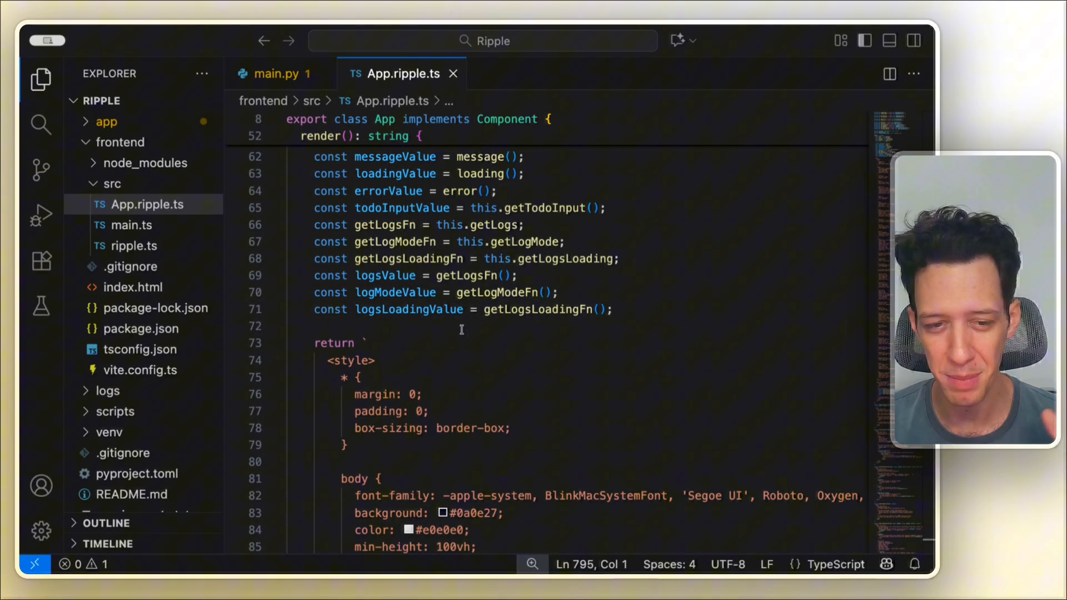
{"action": "scroll", "scroll_direction": "down", "scroll_amount": 3}
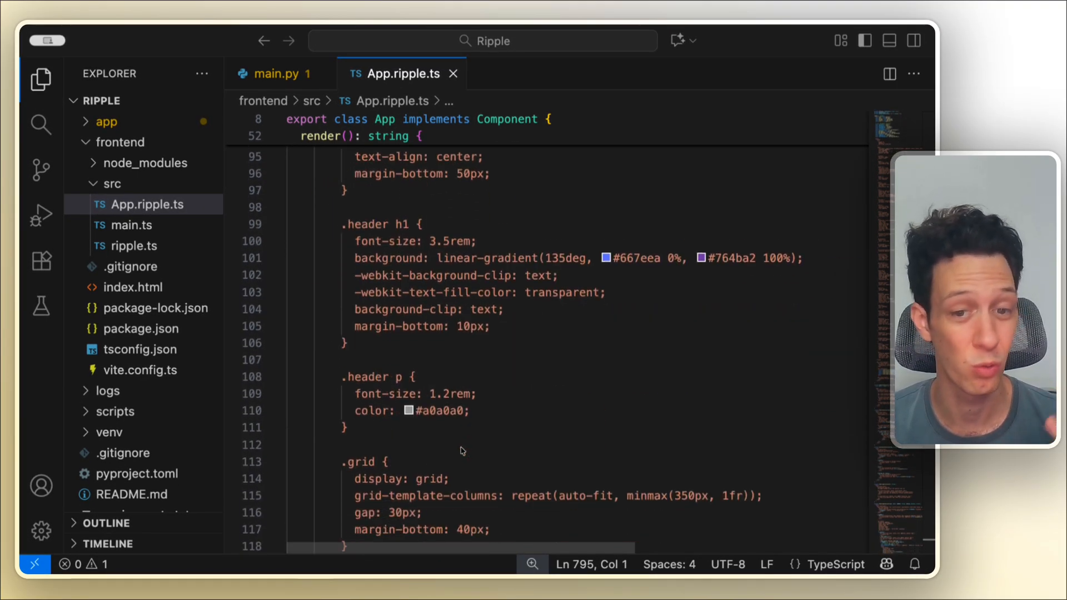
{"action": "scroll", "scroll_direction": "down", "scroll_amount": 3}
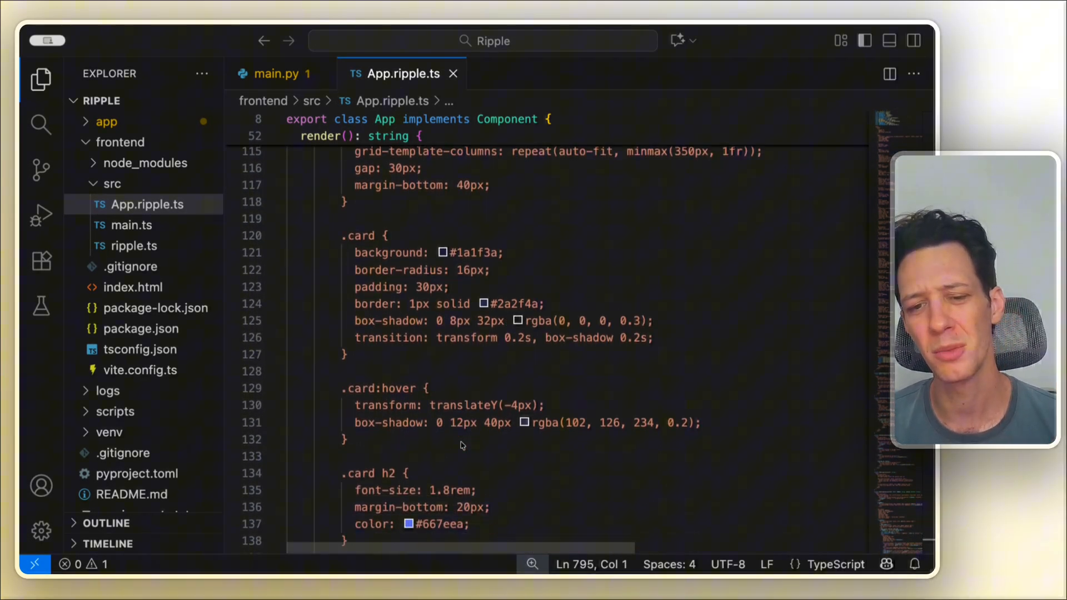
{"action": "scroll", "scroll_direction": "down", "scroll_amount": 3}
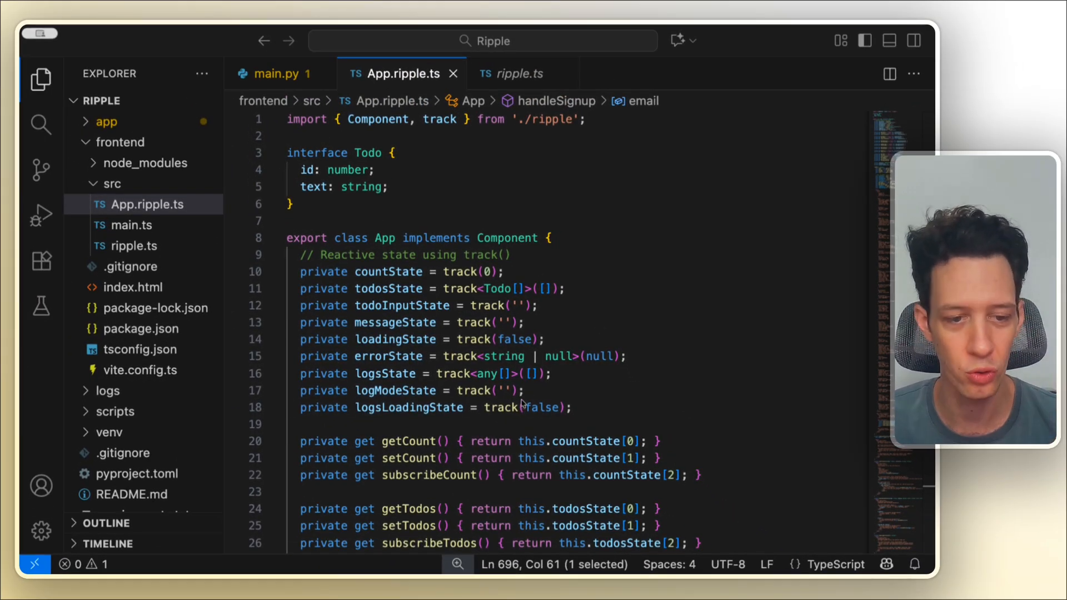
{"action": "left_click_drag", "start_coordinate": [443, 272], "coordinate": [504, 272]}
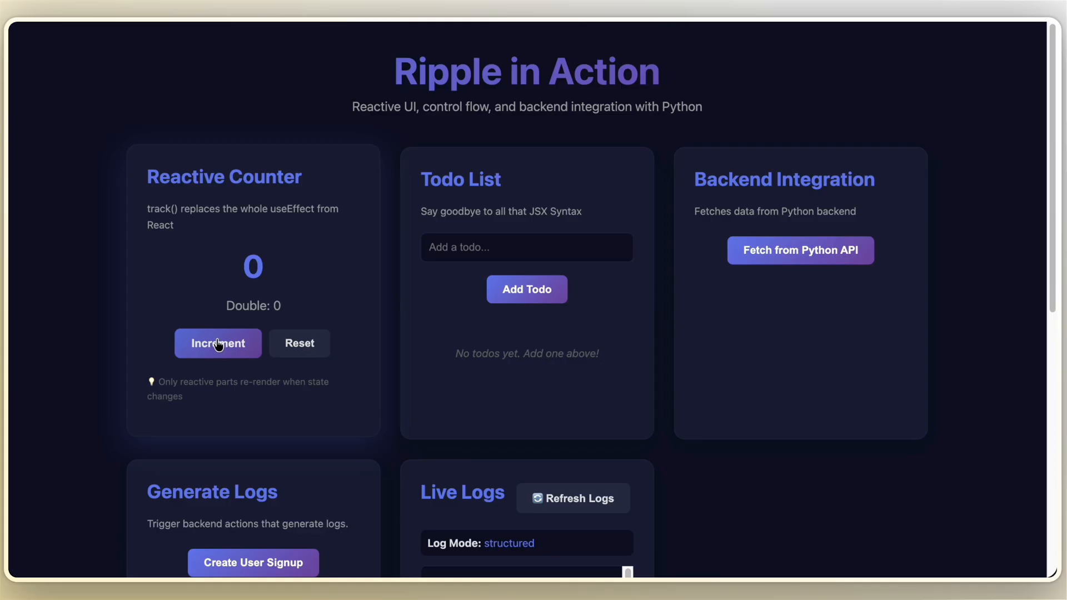
Increment the reactive counter several times
{"action": "left_click", "coordinate": [218, 343]}
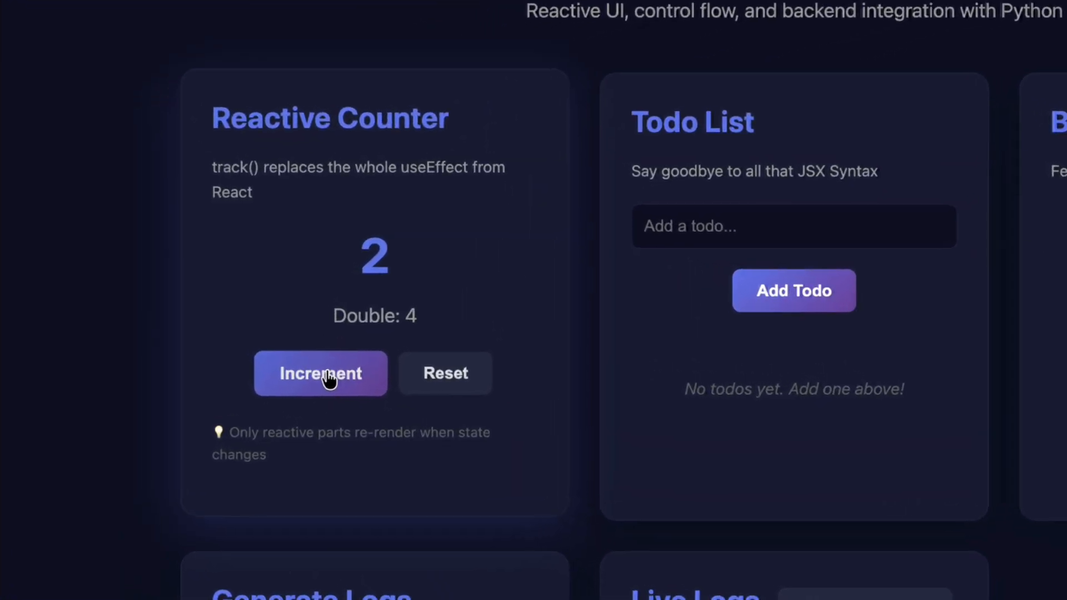
{"action": "left_click", "coordinate": [328, 380]}
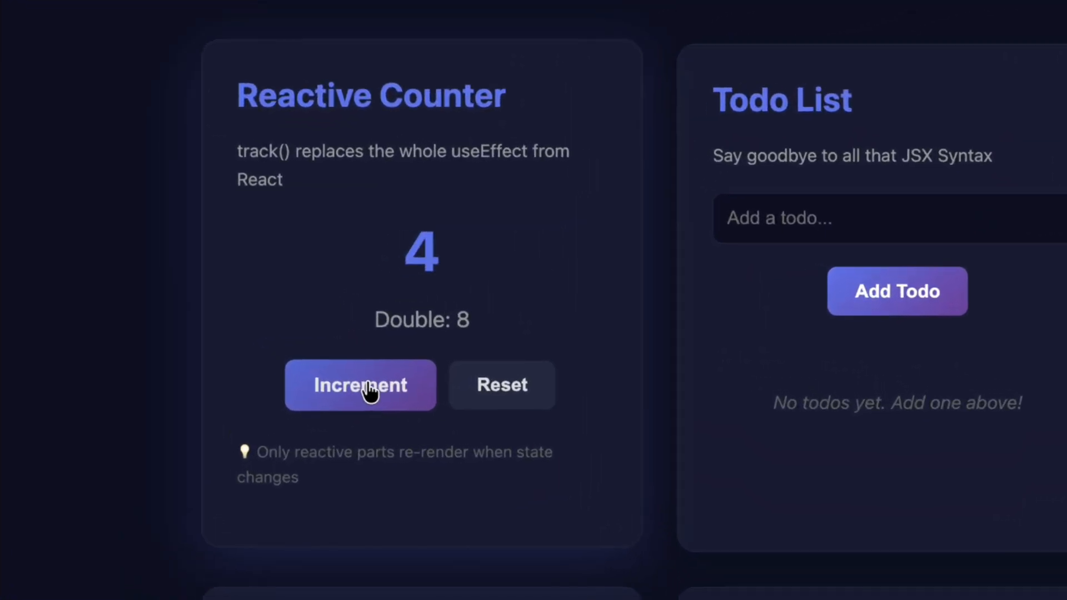
{"action": "left_click", "coordinate": [361, 385]}
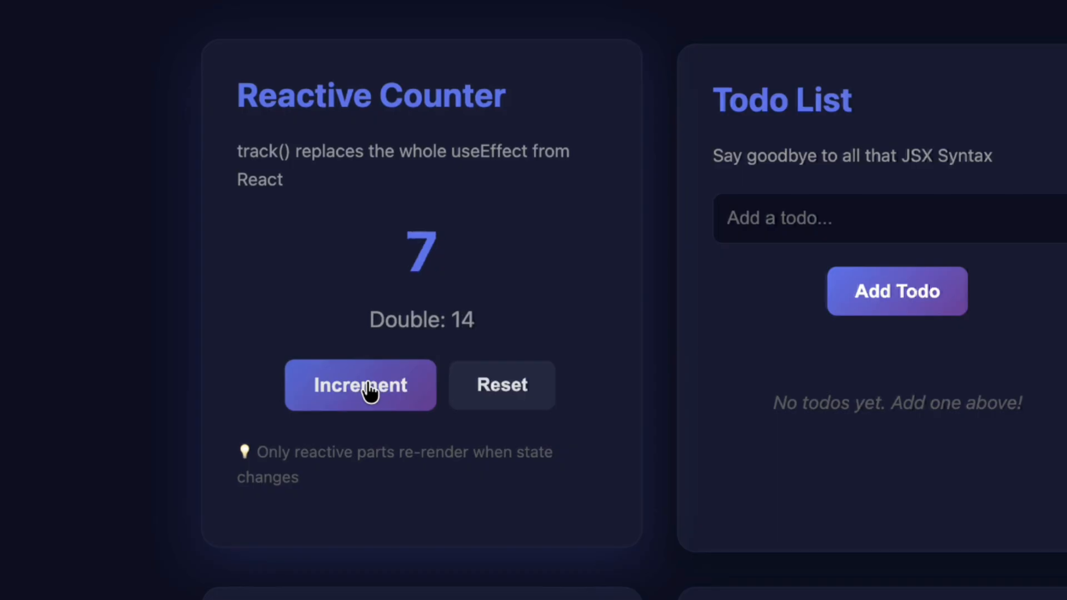
{"action": "left_click", "coordinate": [361, 385]}
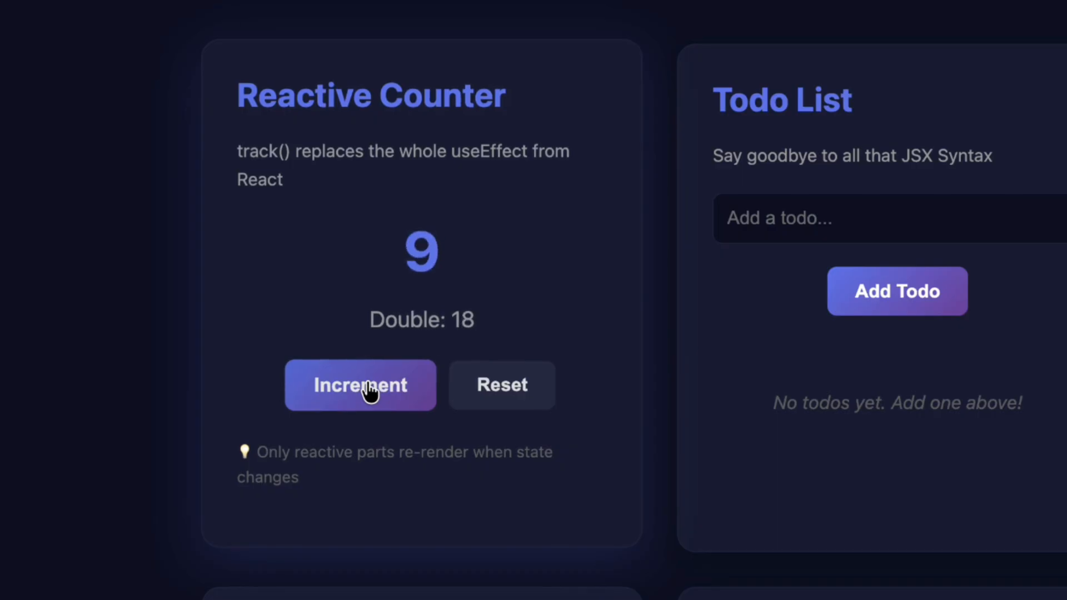
{"action": "mouse_move", "coordinate": [567, 407]}
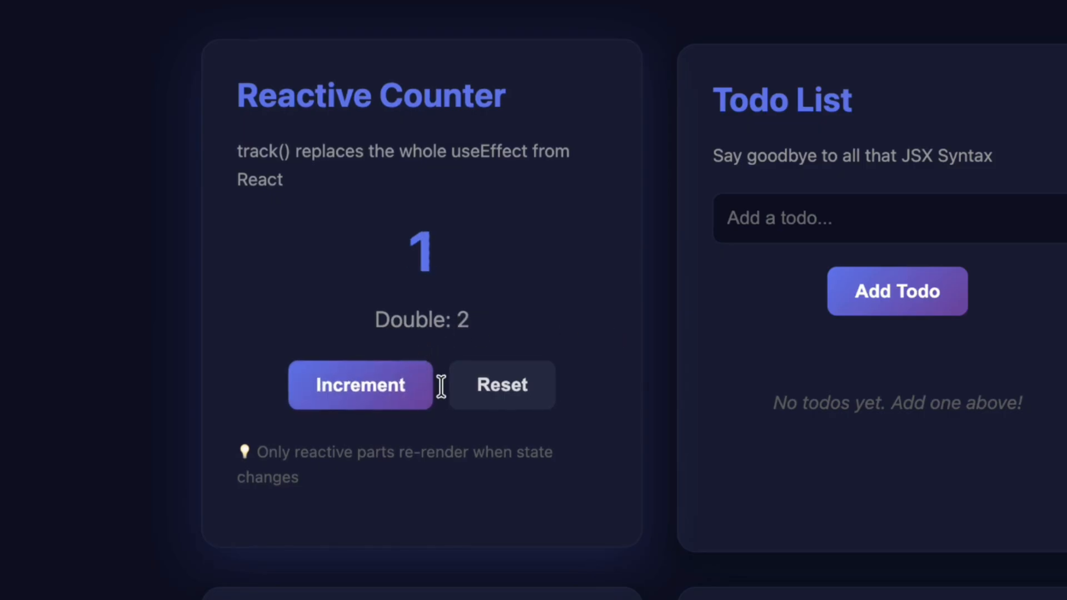
{"action": "left_click", "coordinate": [360, 385]}
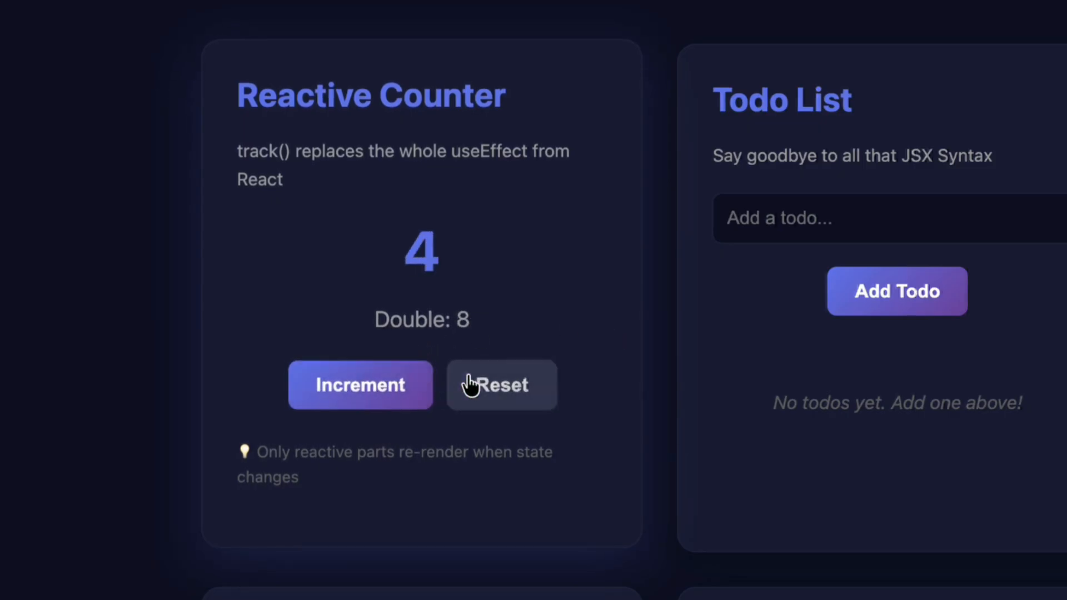
Reset the counter to zero and increment once, leaving 1 with Double 2
{"action": "left_click", "coordinate": [501, 385]}
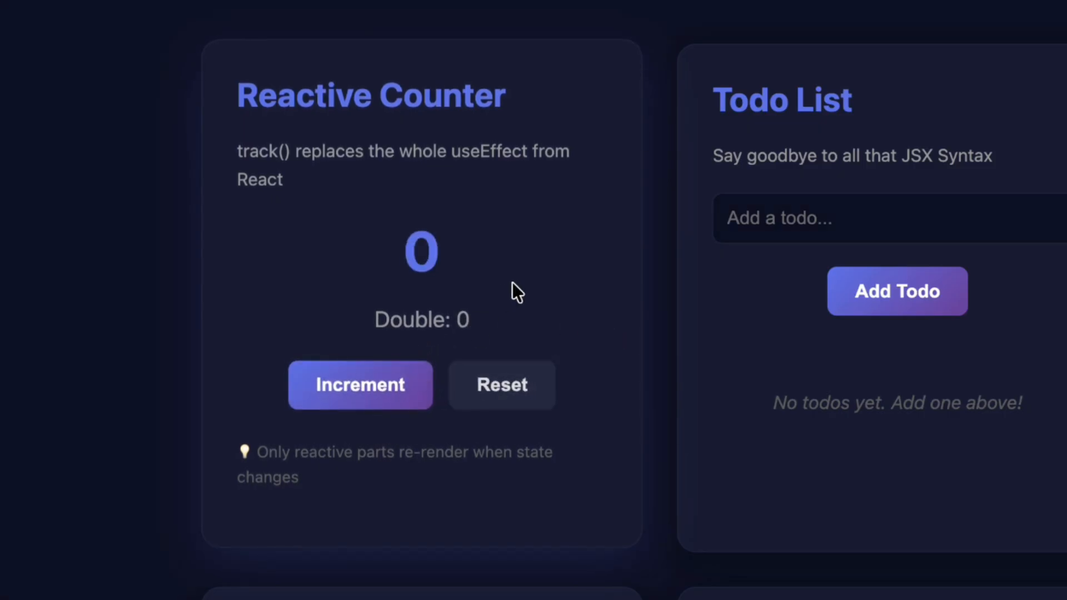
{"action": "left_click", "coordinate": [360, 385]}
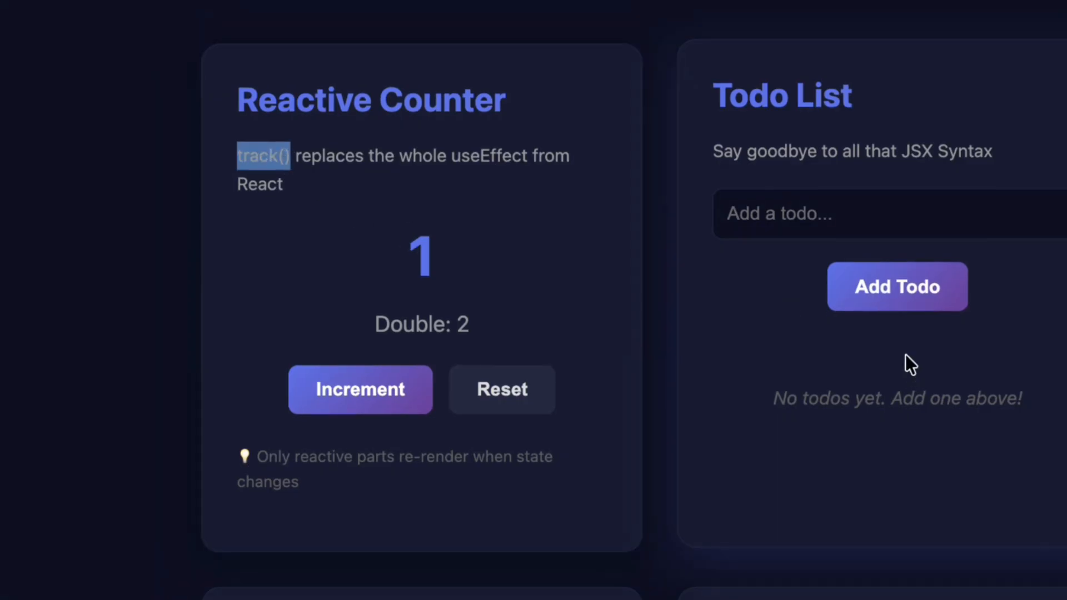
{"action": "left_click", "coordinate": [797, 214]}
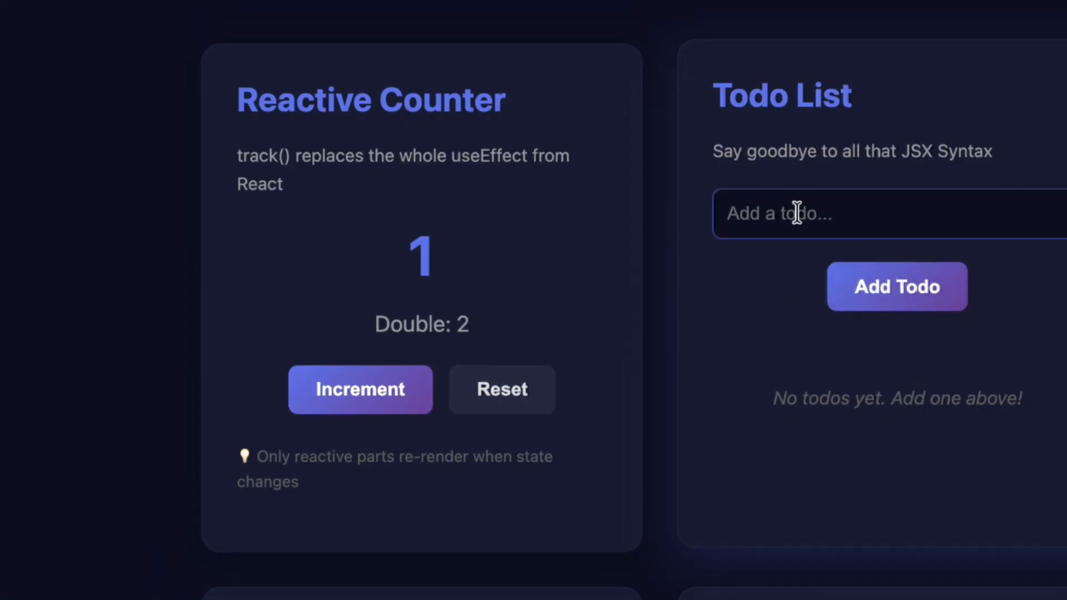
Add a 'Walk' todo to the list
{"action": "type", "text": "Wa"}
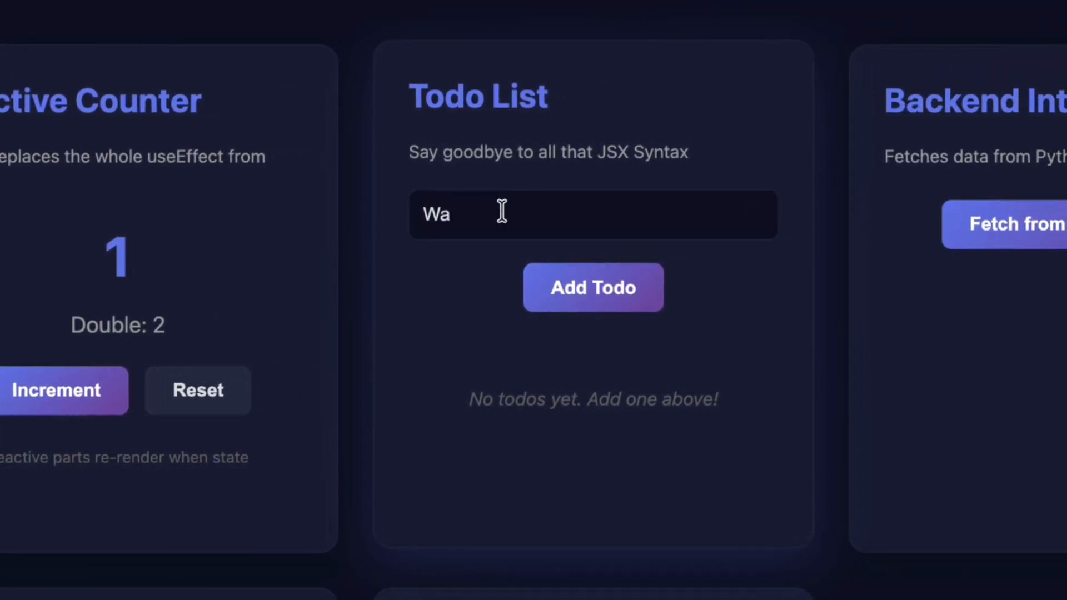
{"action": "type", "text": "lk"}
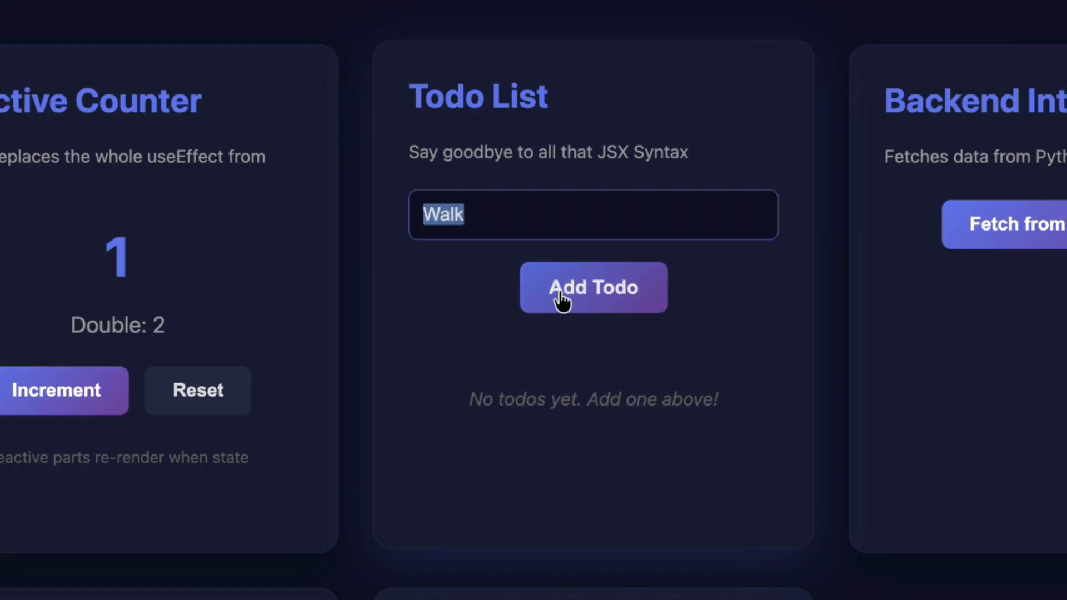
{"action": "mouse_move", "coordinate": [490, 226]}
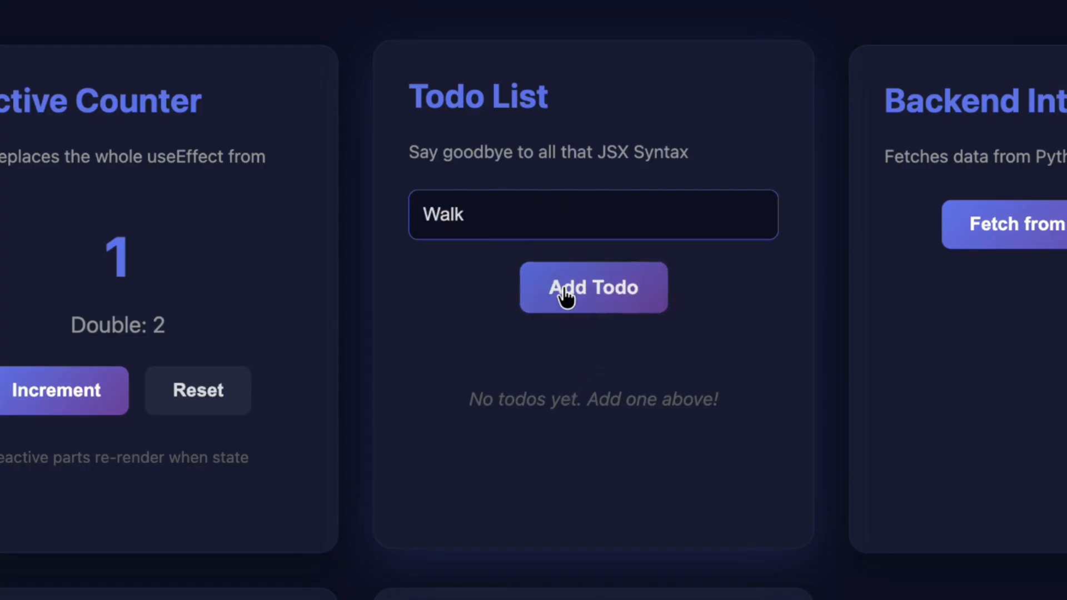
{"action": "left_click", "coordinate": [593, 287]}
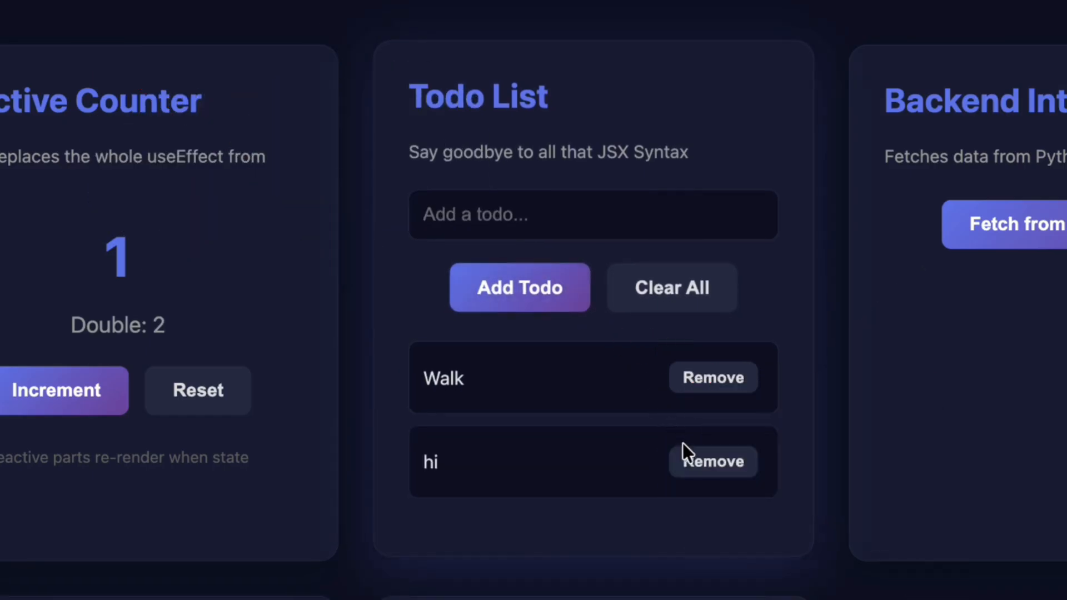
Remove the 'hi' todo, then the 'Walk' todo
{"action": "left_click", "coordinate": [713, 461]}
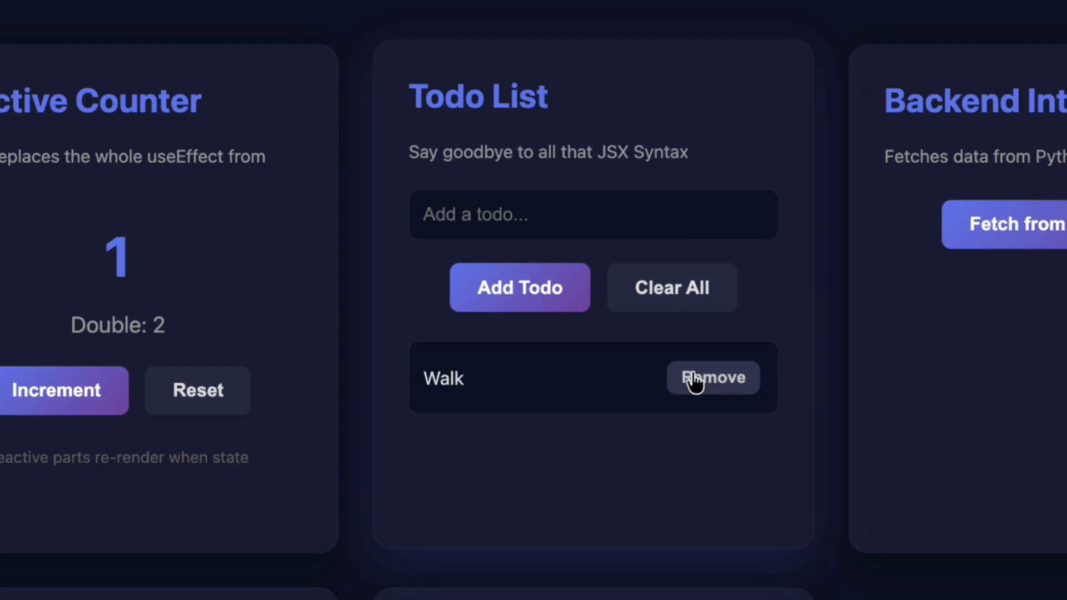
{"action": "mouse_move", "coordinate": [693, 383]}
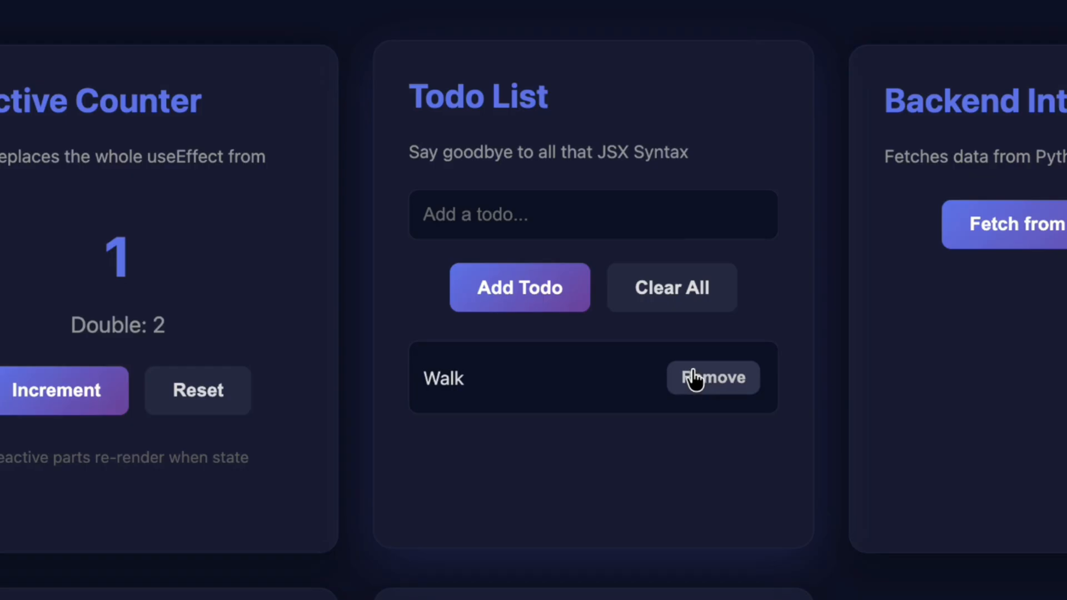
{"action": "scroll", "scroll_direction": "down", "scroll_amount": 3}
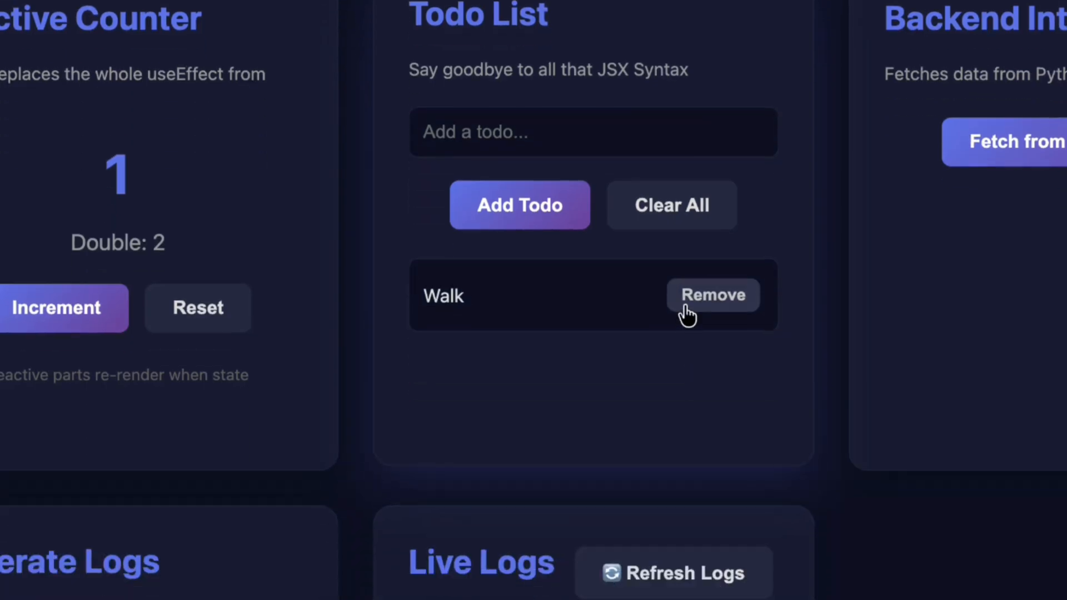
{"action": "left_click", "coordinate": [713, 294]}
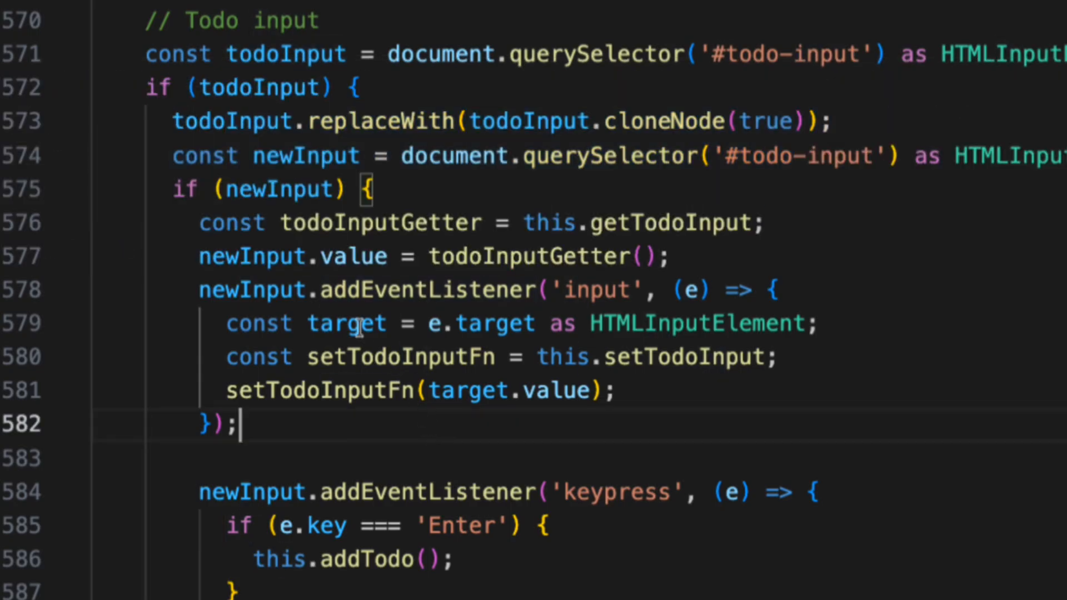
{"action": "mouse_move", "coordinate": [445, 454]}
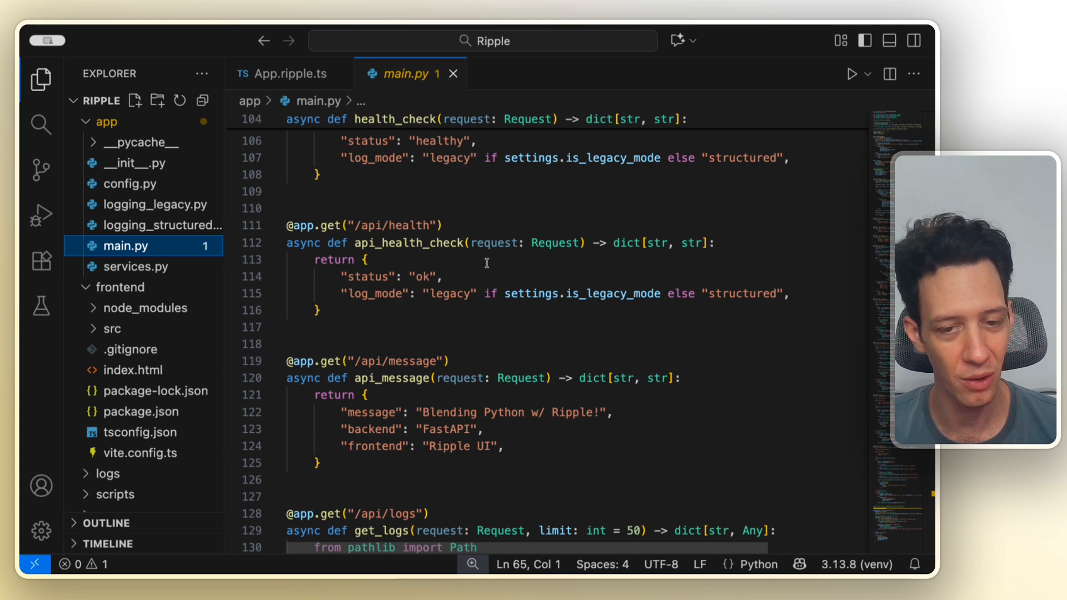
Scroll main.py to the /api/health and /api/message routes
{"action": "scroll", "scroll_direction": "down", "scroll_amount": 3}
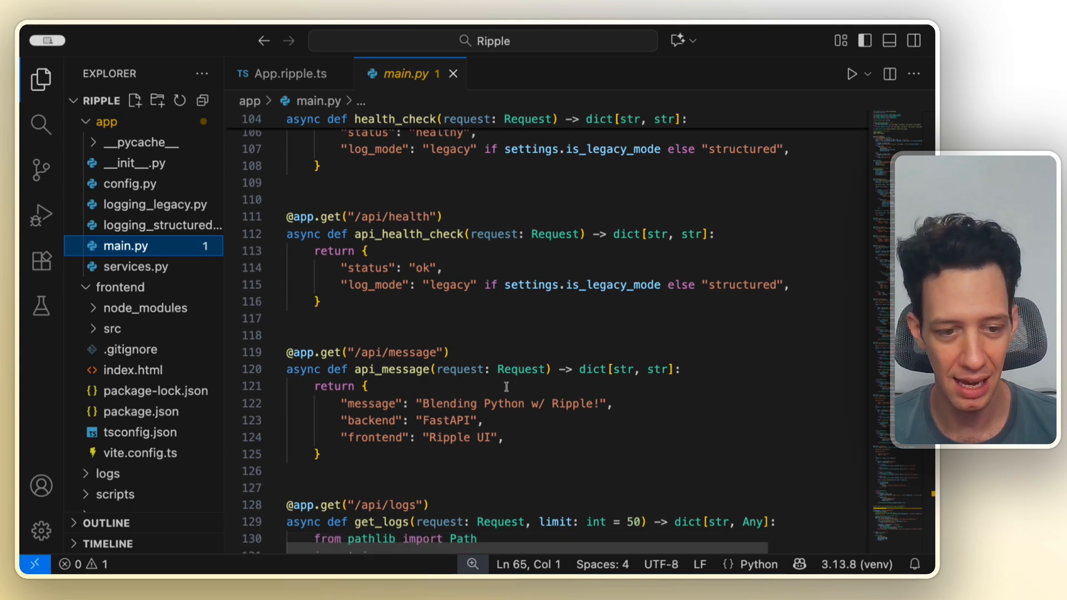
{"action": "scroll", "scroll_direction": "down", "scroll_amount": 3}
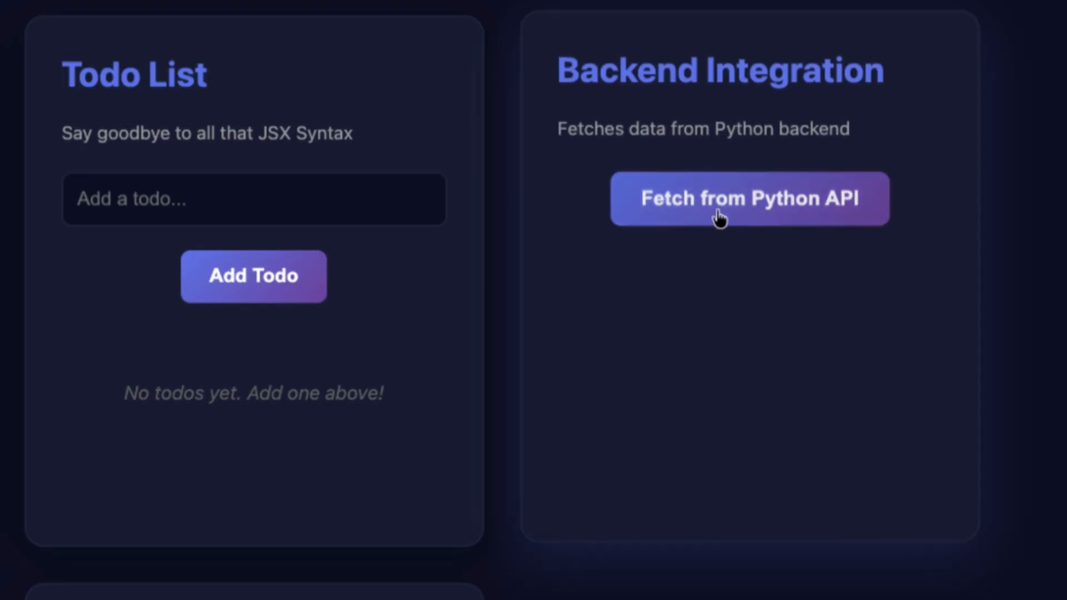
Fetch from the Python API so the response reads 'Blending Python w/ Ripple!'
{"action": "left_click", "coordinate": [749, 199]}
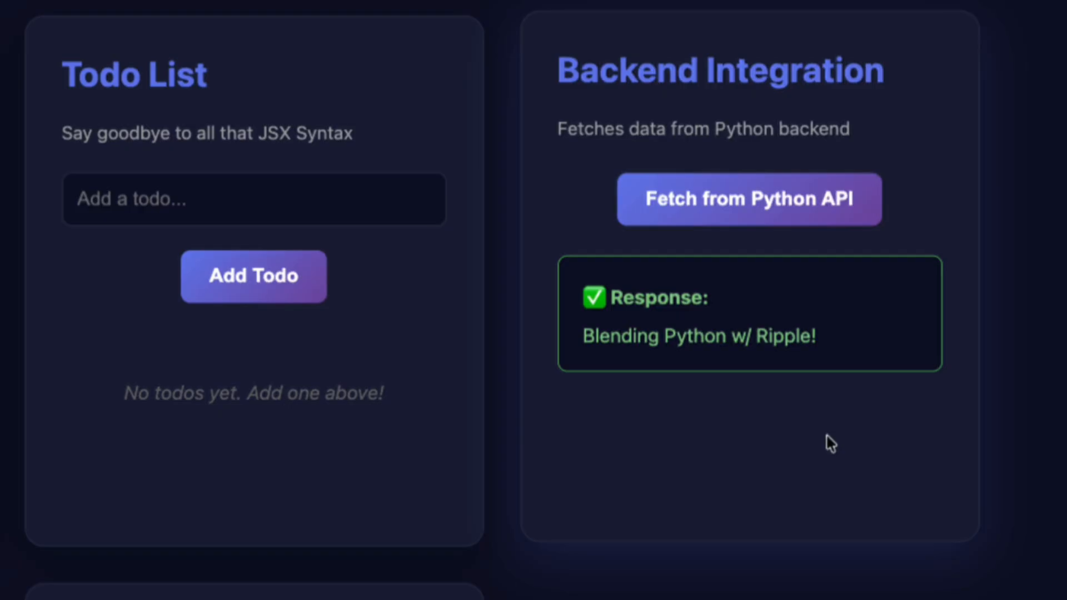
{"action": "mouse_move", "coordinate": [688, 359]}
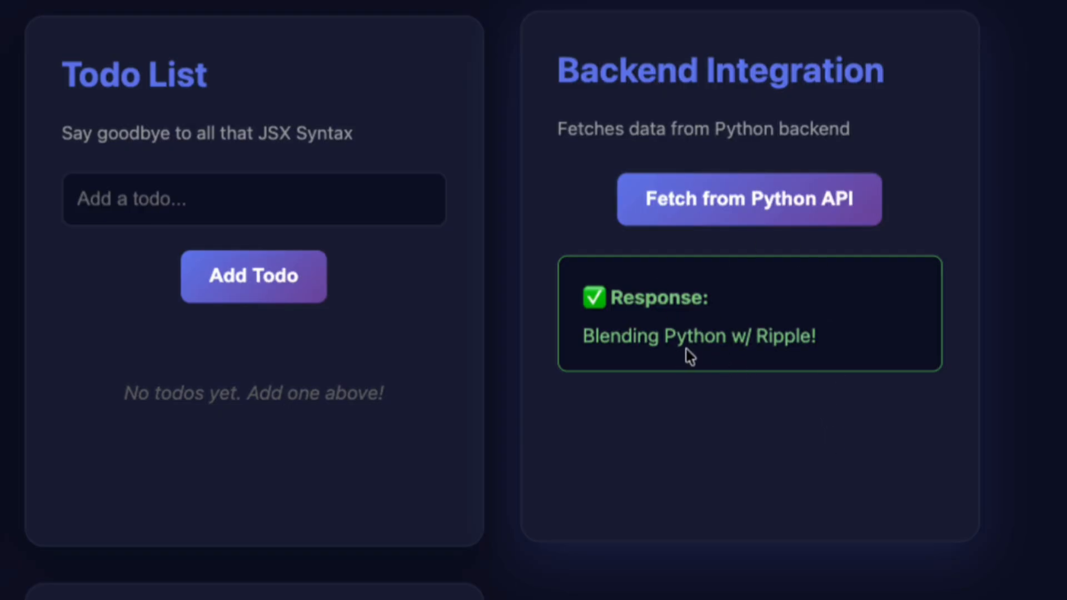
{"action": "mouse_move", "coordinate": [771, 355]}
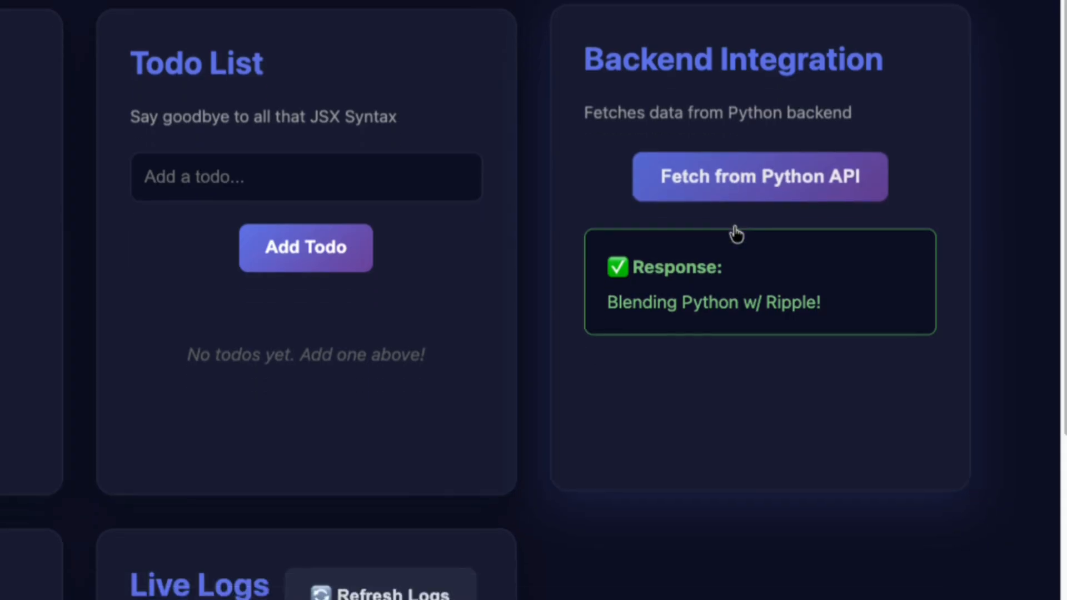
Scroll the dashboard down to Generate Logs and through the Live Logs entries
{"action": "scroll", "scroll_direction": "down", "scroll_amount": 3}
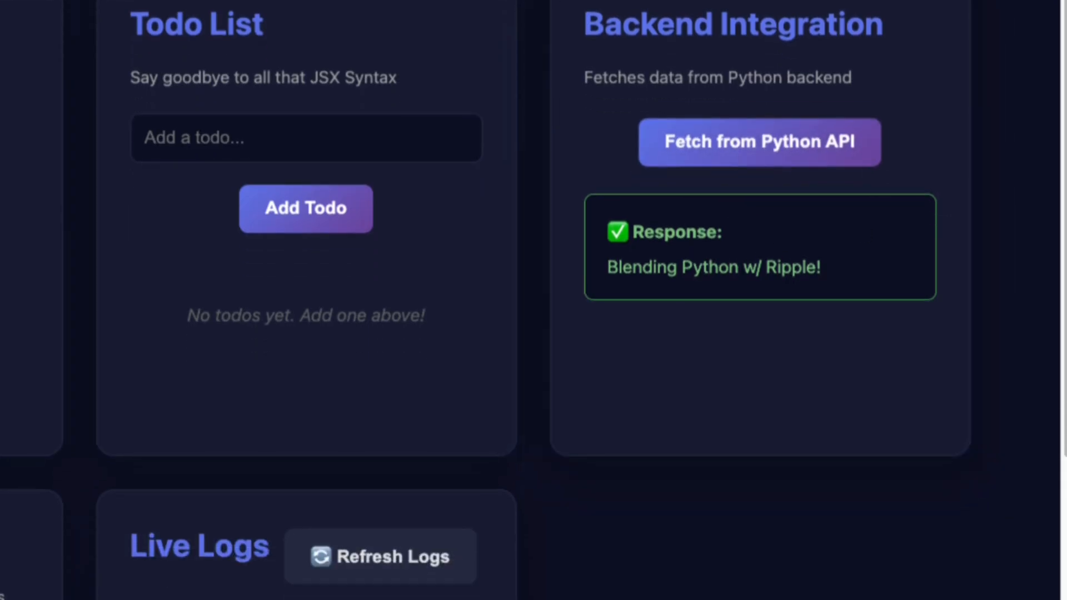
{"action": "scroll", "scroll_direction": "down", "scroll_amount": 3}
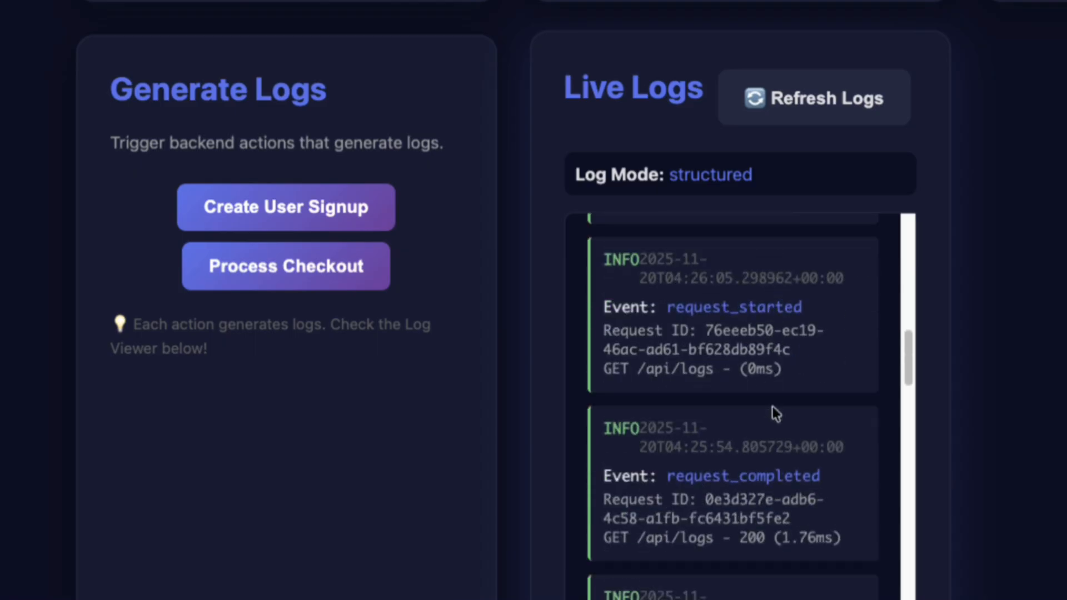
{"action": "scroll", "scroll_direction": "down", "scroll_amount": 3}
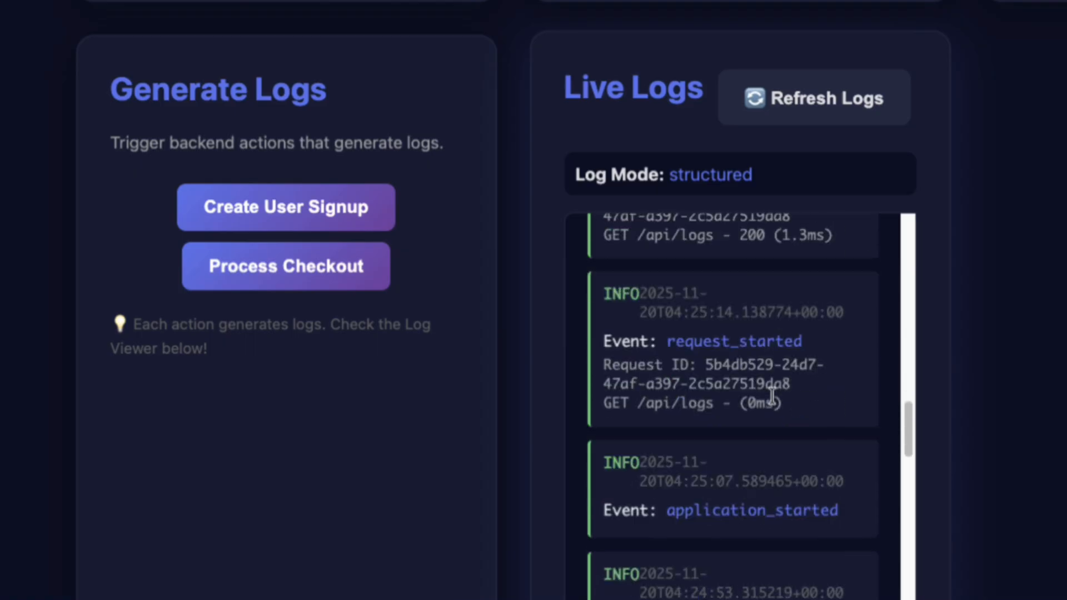
{"action": "scroll", "scroll_direction": "down", "scroll_amount": 3}
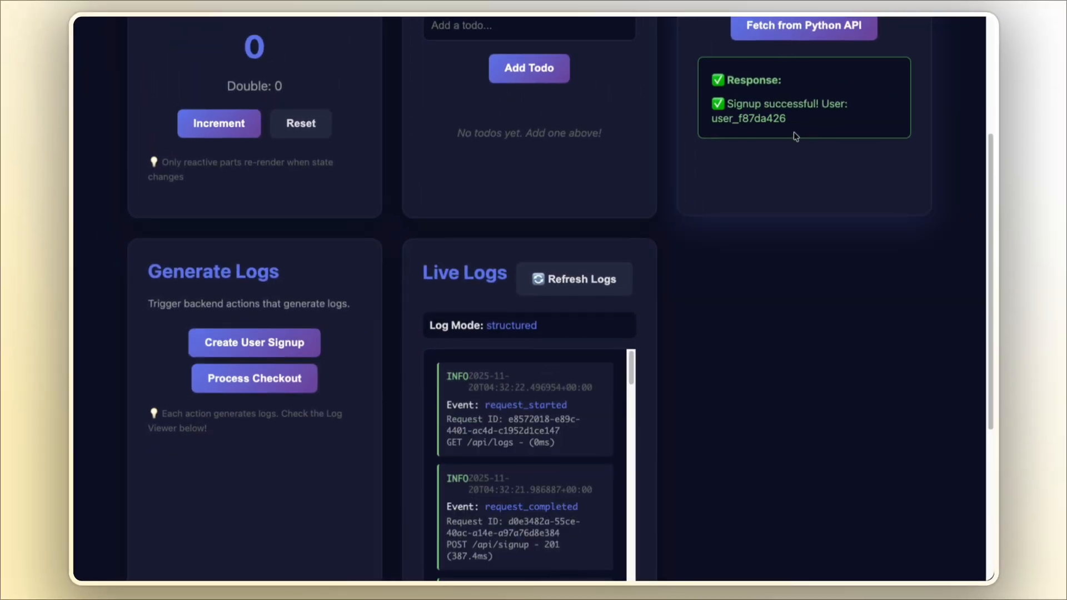
{"action": "mouse_move", "coordinate": [794, 124]}
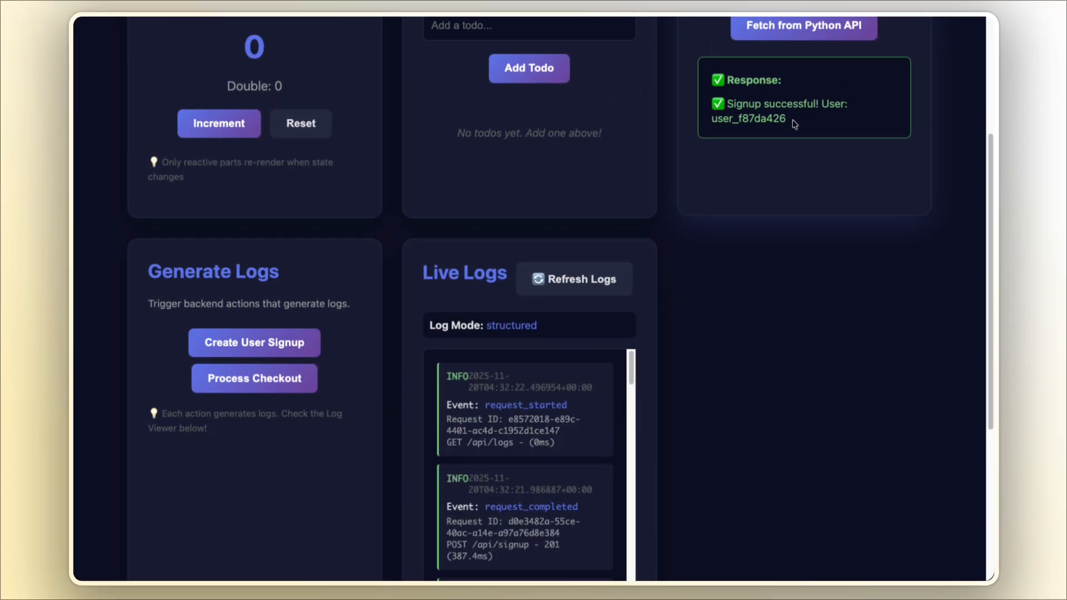
{"action": "mouse_move", "coordinate": [764, 159]}
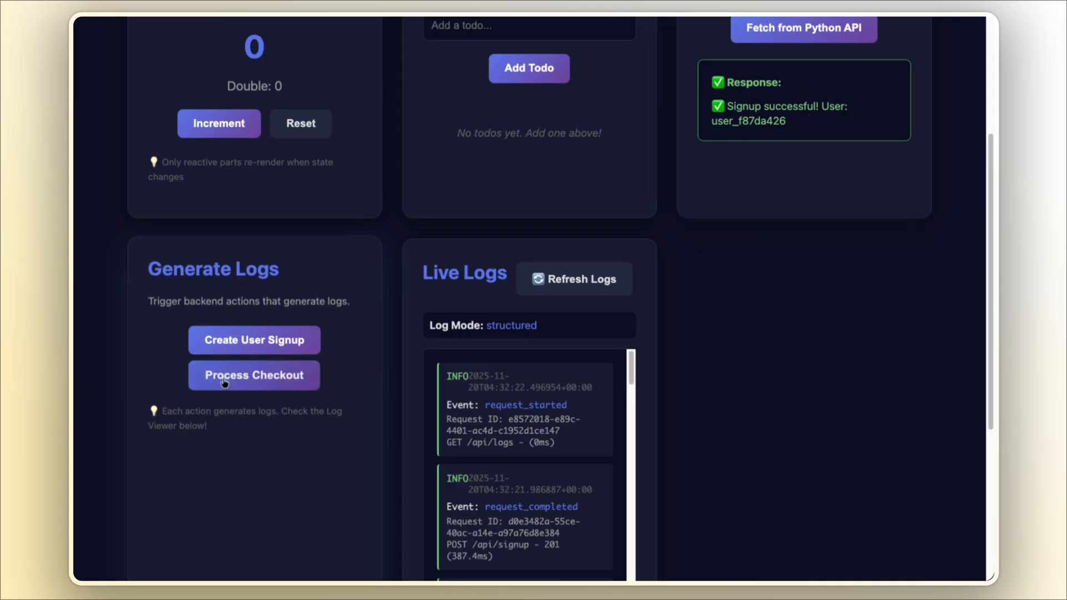
Process a checkout, yielding transaction txn_fffd24daa94d and new checkout logs
{"action": "left_click", "coordinate": [254, 375]}
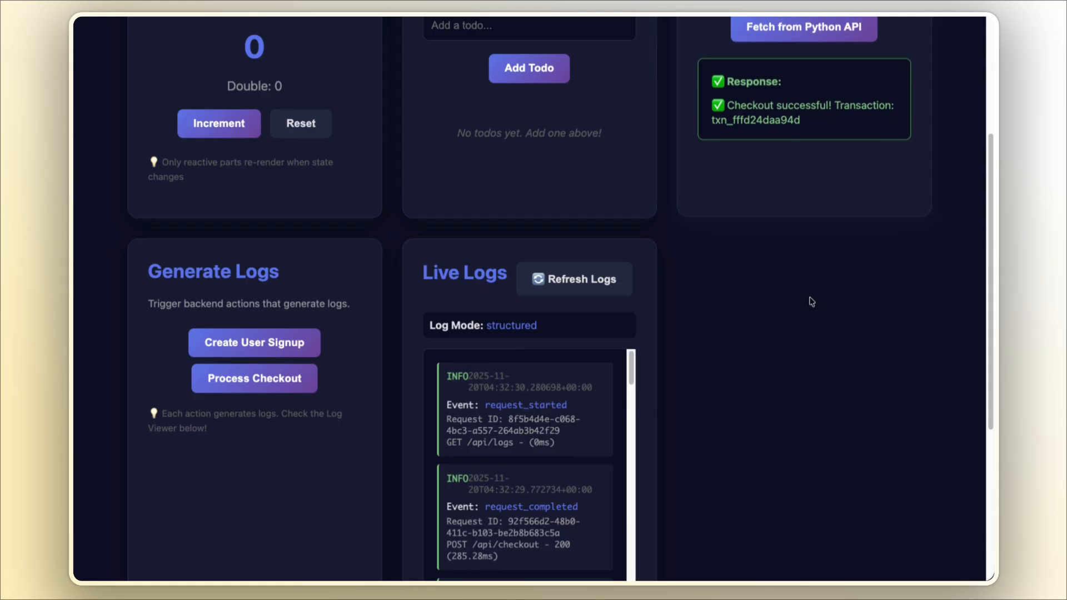